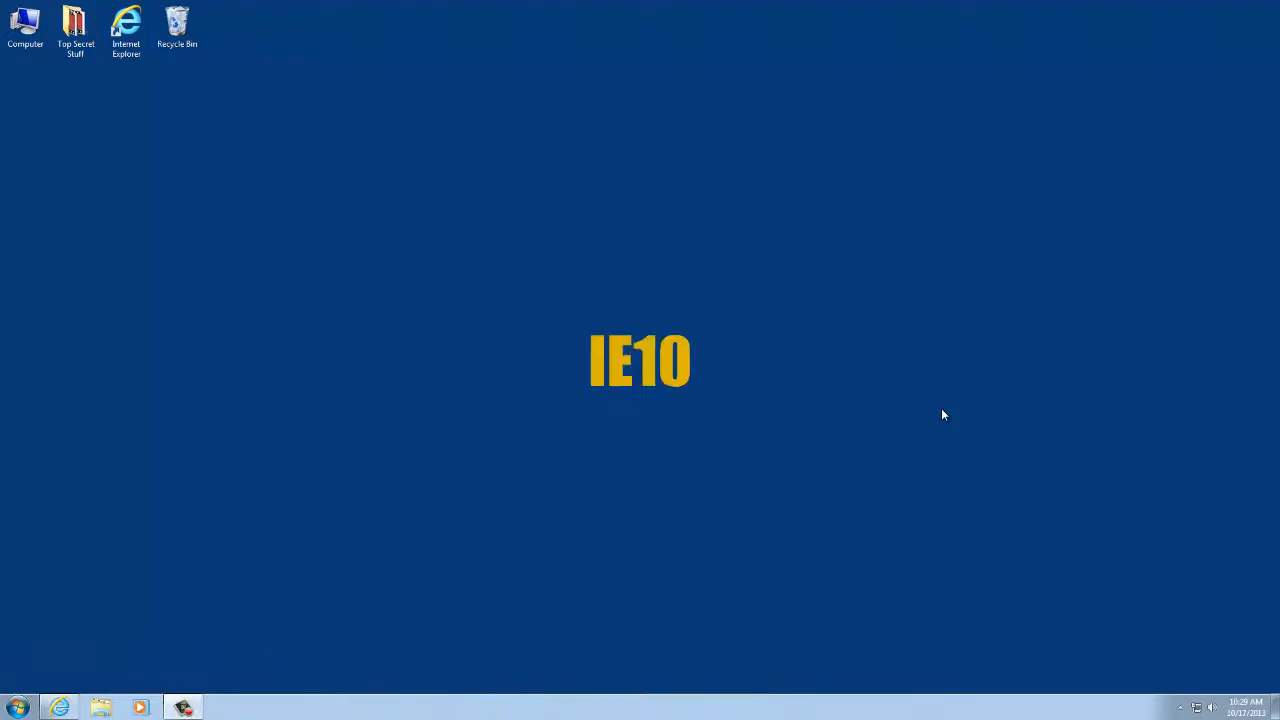
{"action": "mouse_move", "coordinate": [904, 404]}
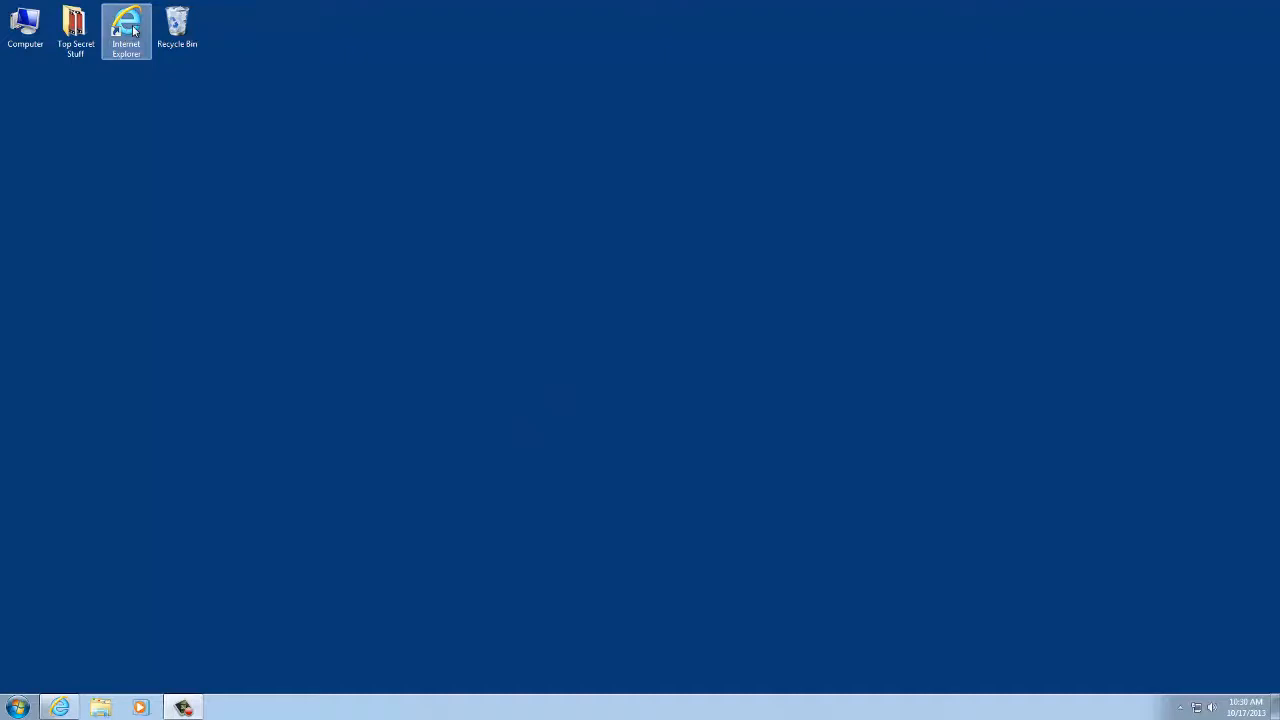
Confirm via About Internet Explorer that version 10 is installed, then close the browser
{"action": "double_click", "coordinate": [126, 24]}
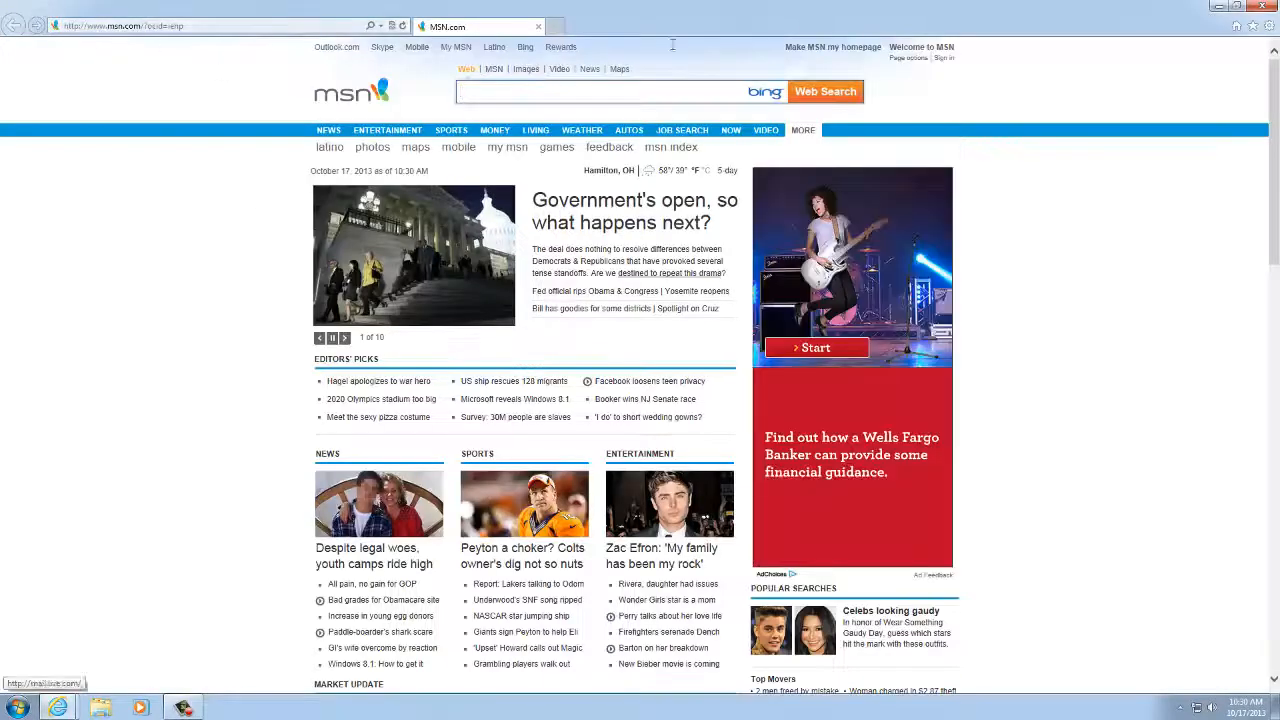
{"action": "left_click", "coordinate": [1268, 24]}
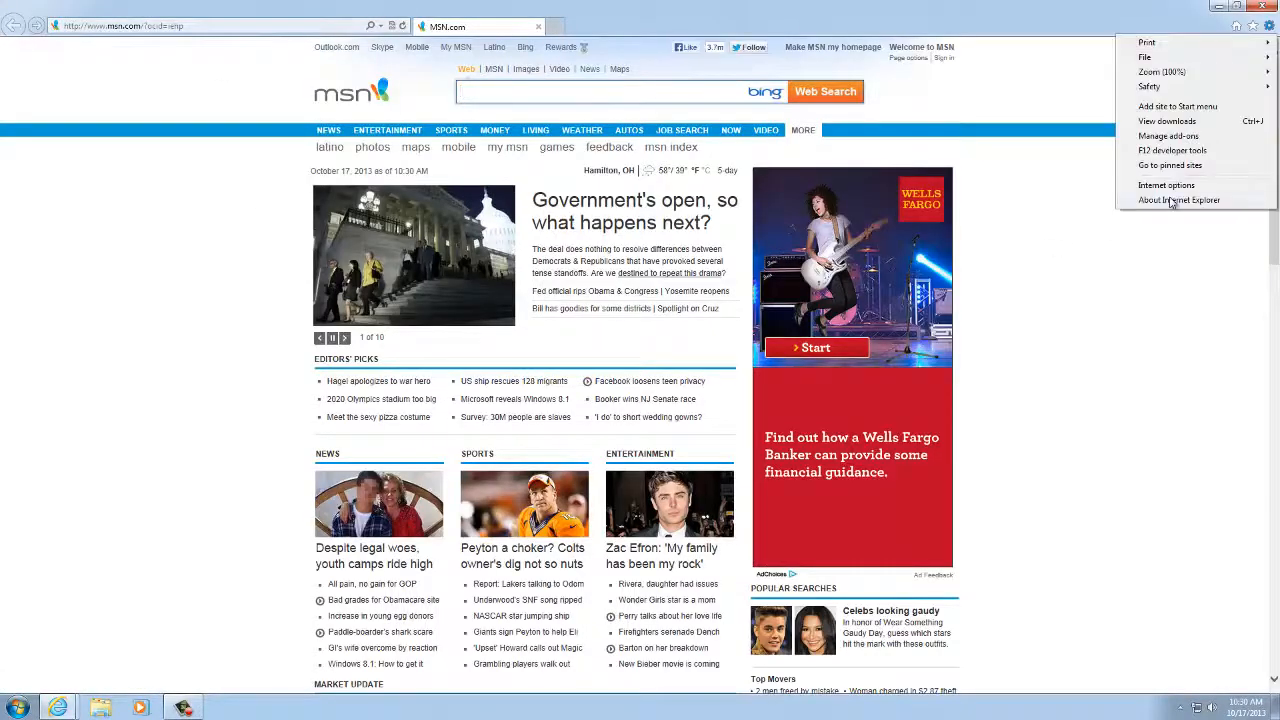
{"action": "left_click", "coordinate": [1180, 200]}
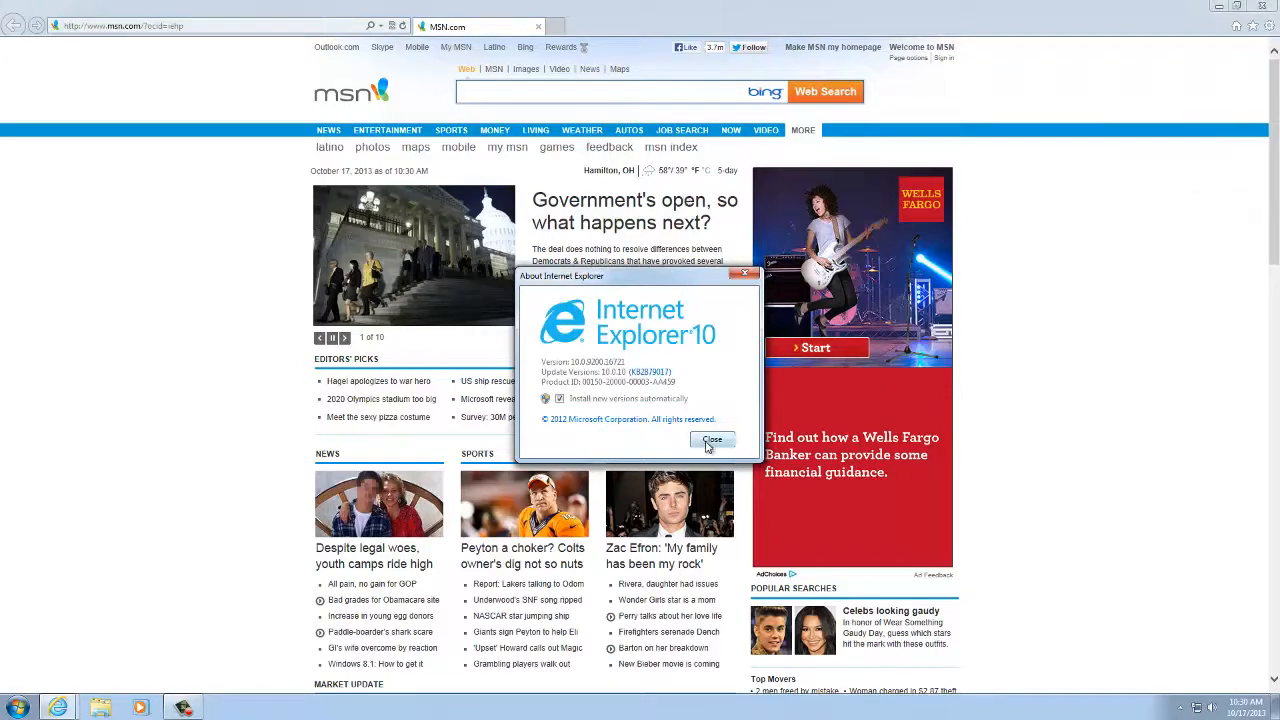
{"action": "left_click", "coordinate": [712, 440]}
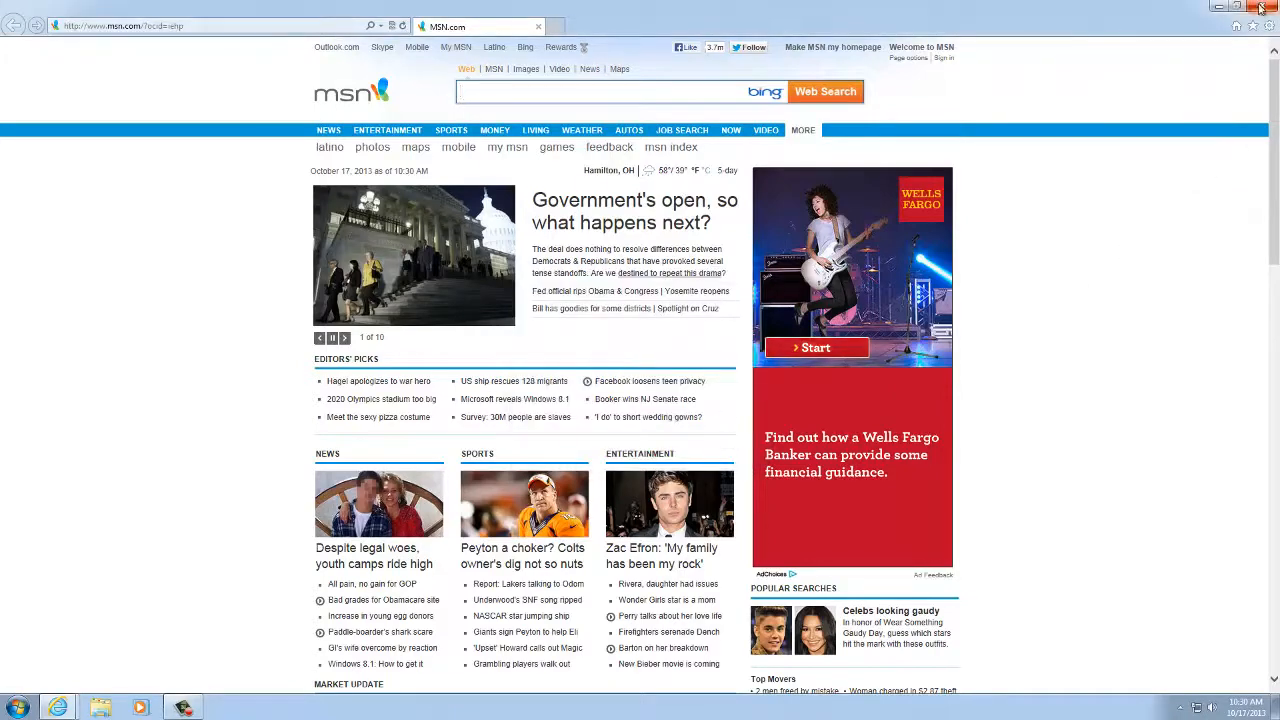
{"action": "left_click", "coordinate": [1272, 6]}
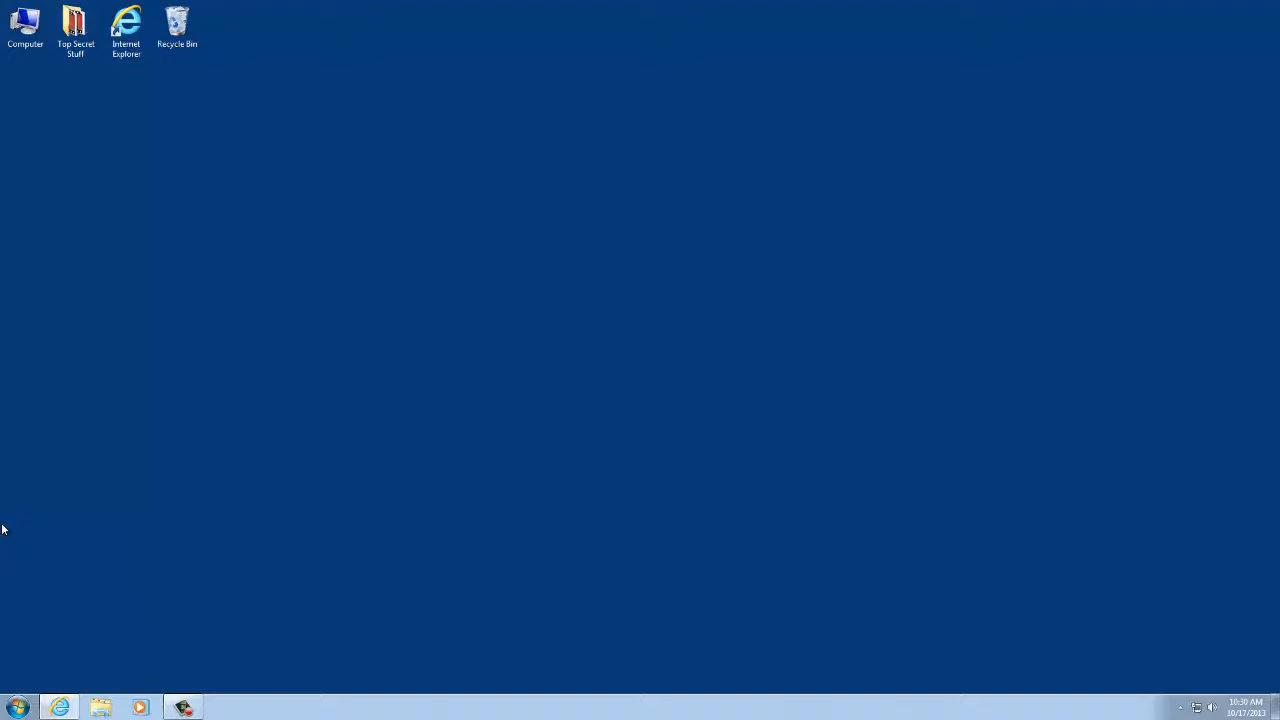
Launch Control Panel from Start and set its view to Small icons after trying Category
{"action": "left_click", "coordinate": [16, 708]}
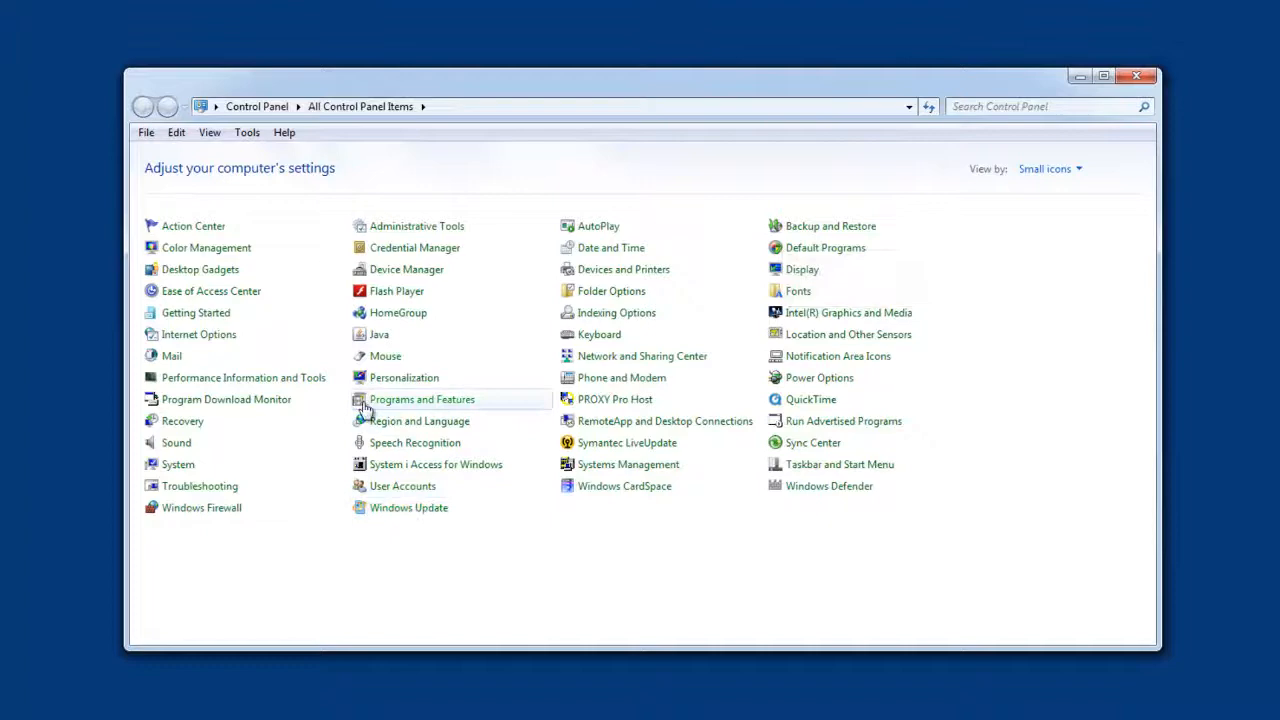
{"action": "left_click", "coordinate": [1048, 168]}
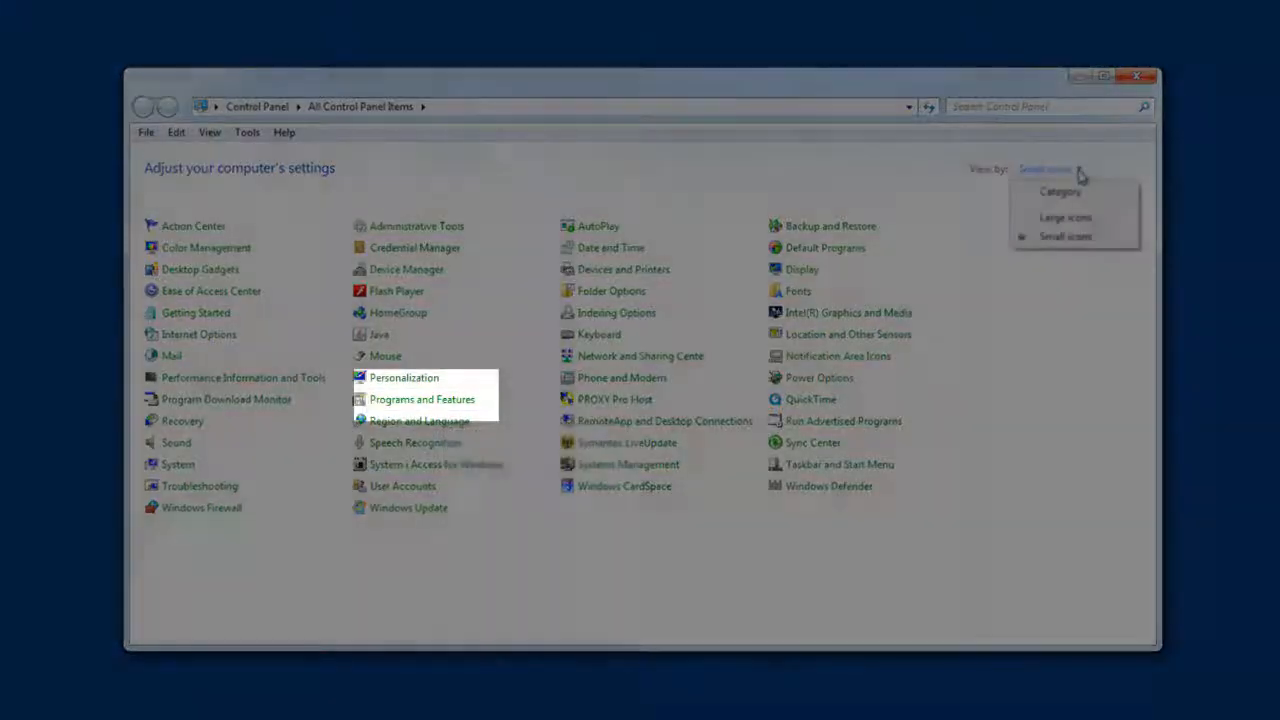
{"action": "left_click", "coordinate": [1060, 192]}
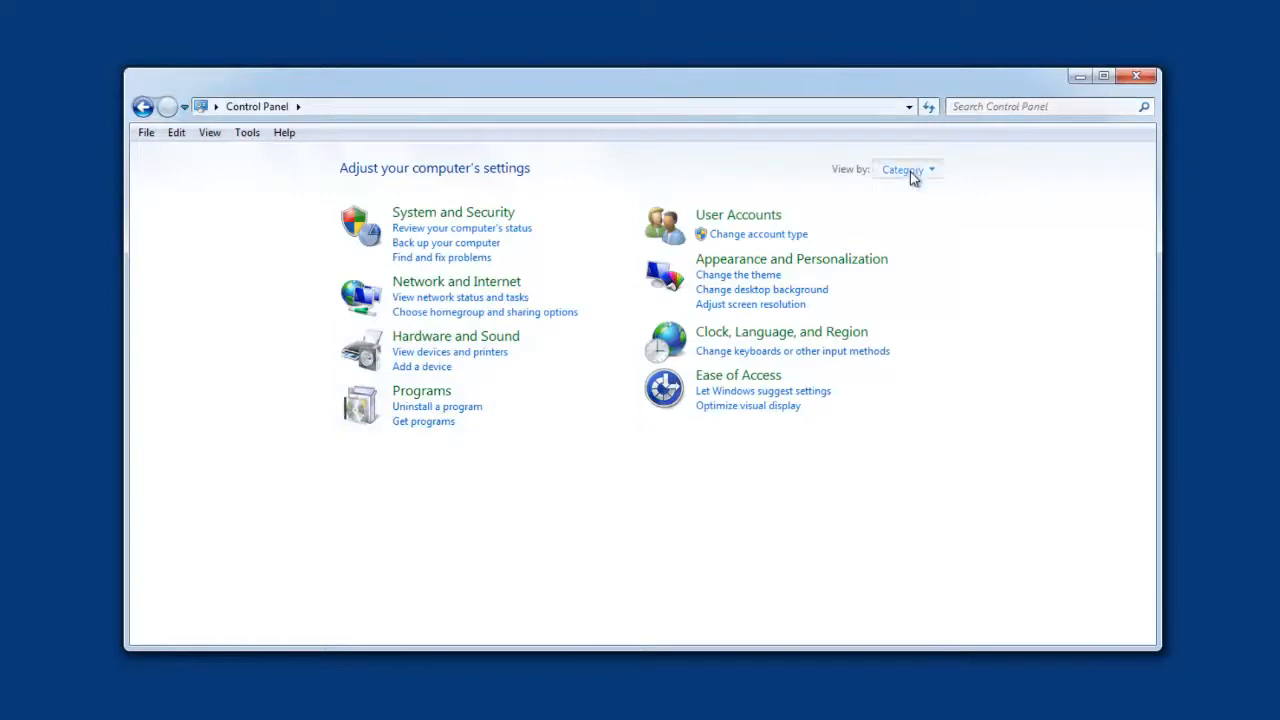
{"action": "left_click", "coordinate": [904, 168]}
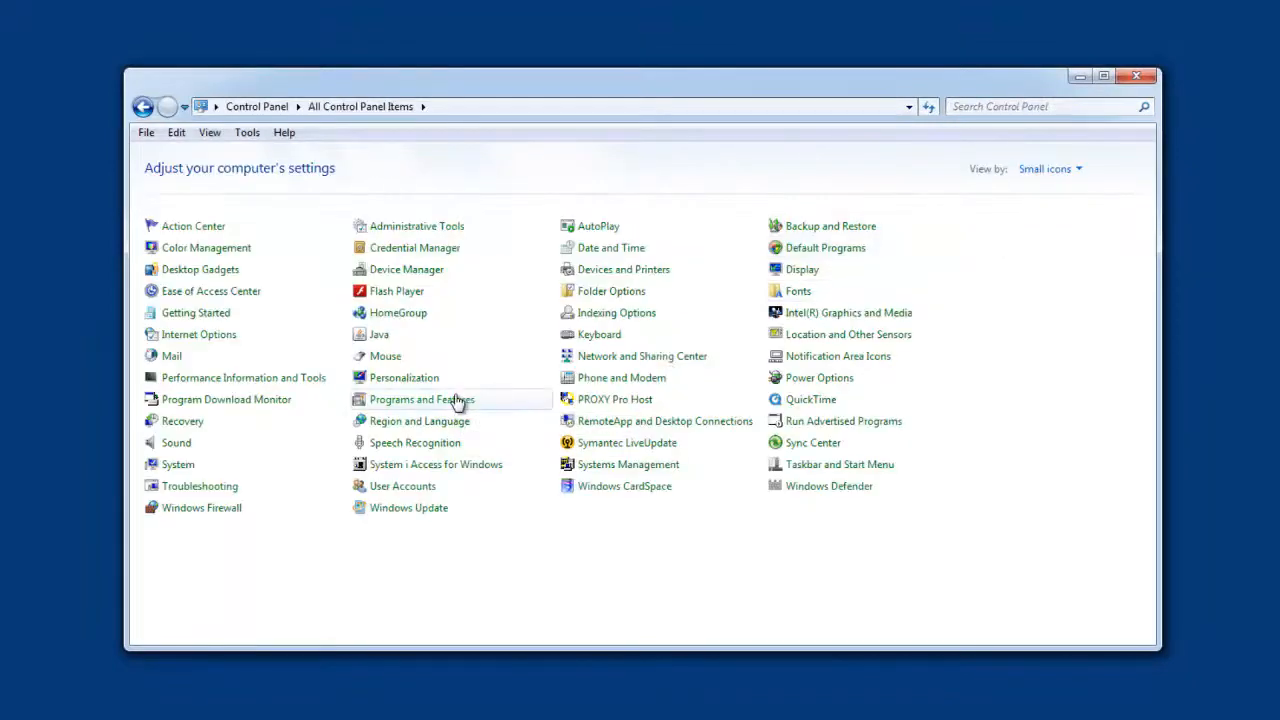
Go from Programs and Features to installed updates and locate Windows Internet Explorer 10
{"action": "left_click", "coordinate": [422, 400]}
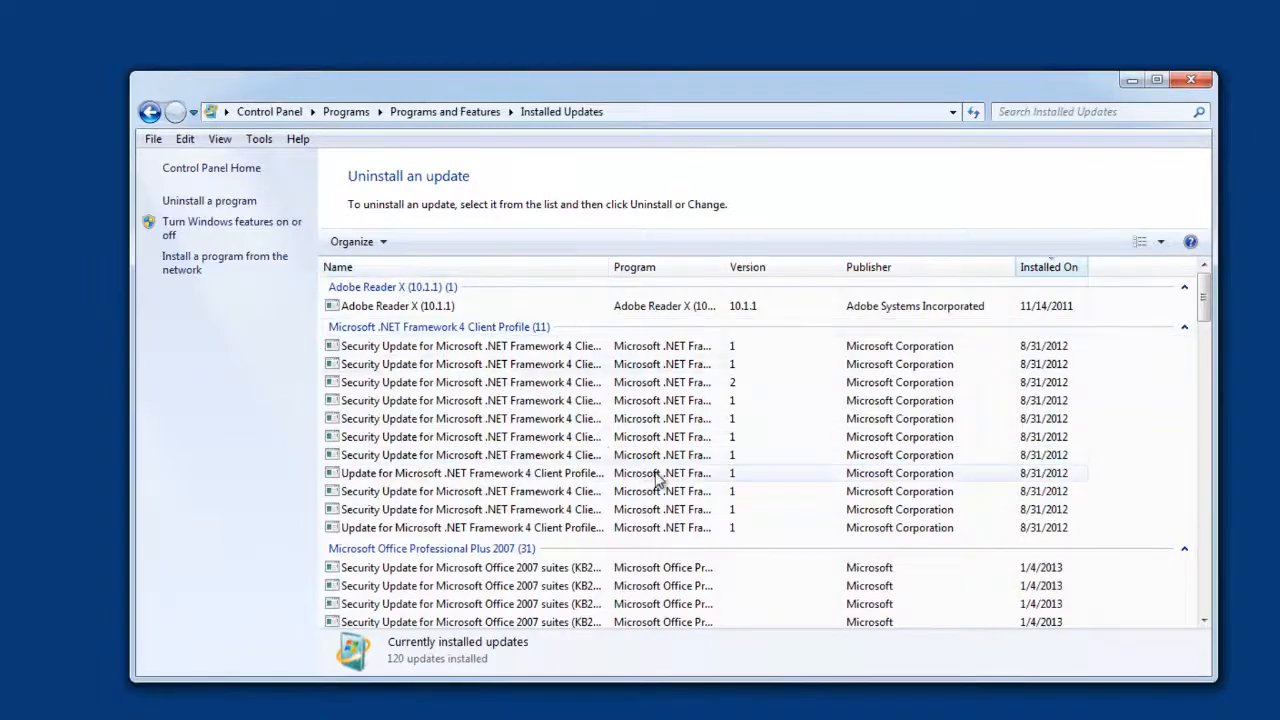
{"action": "mouse_move", "coordinate": [716, 436]}
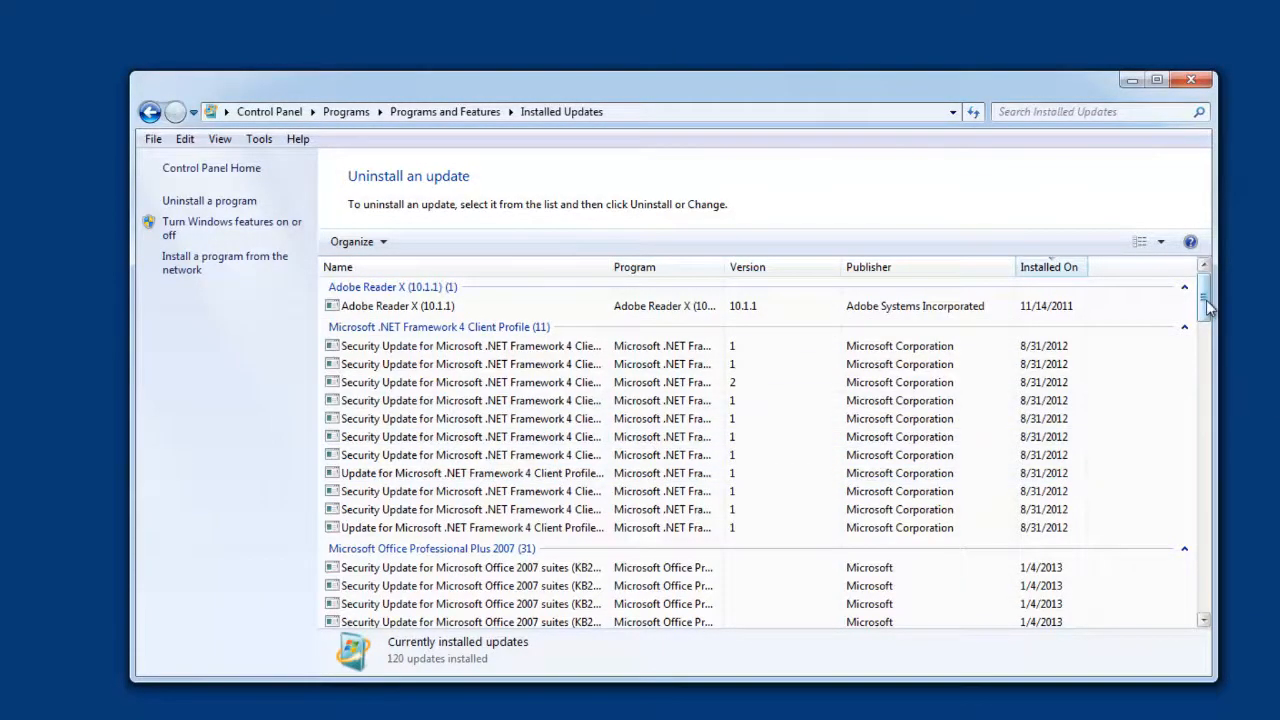
{"action": "scroll", "scroll_direction": "down", "scroll_amount": 3}
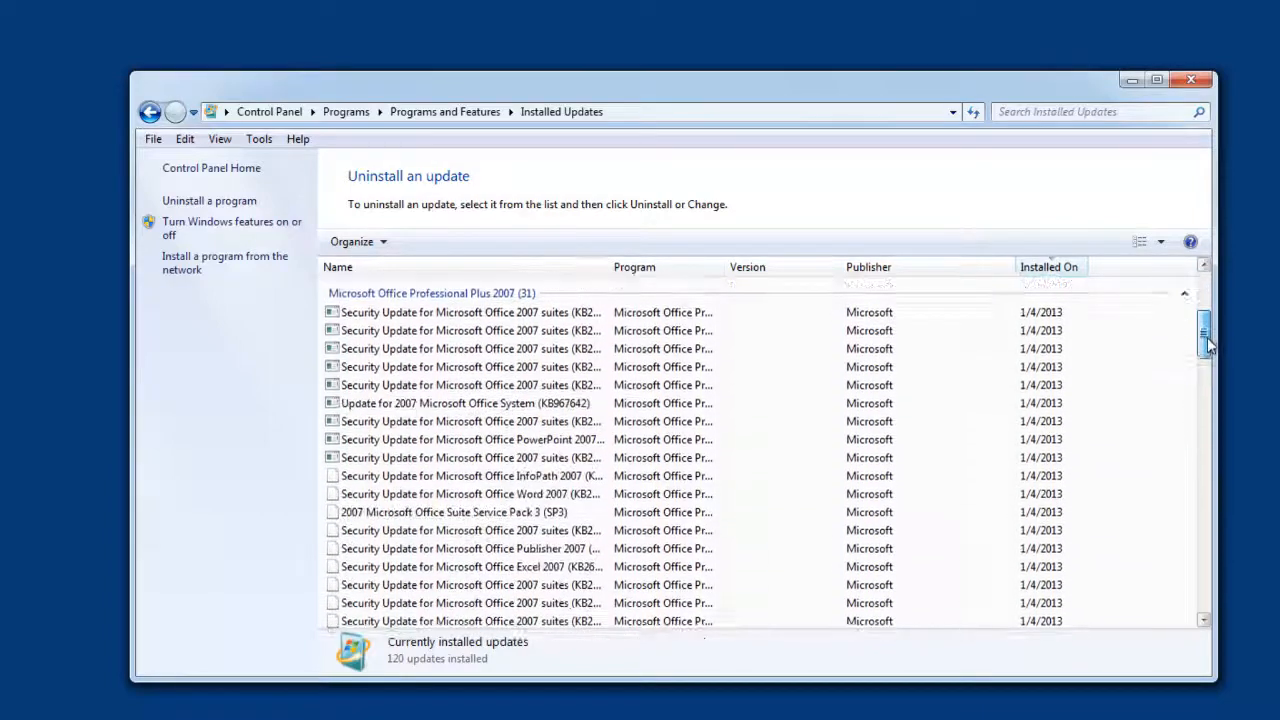
{"action": "scroll", "scroll_direction": "down", "scroll_amount": 3}
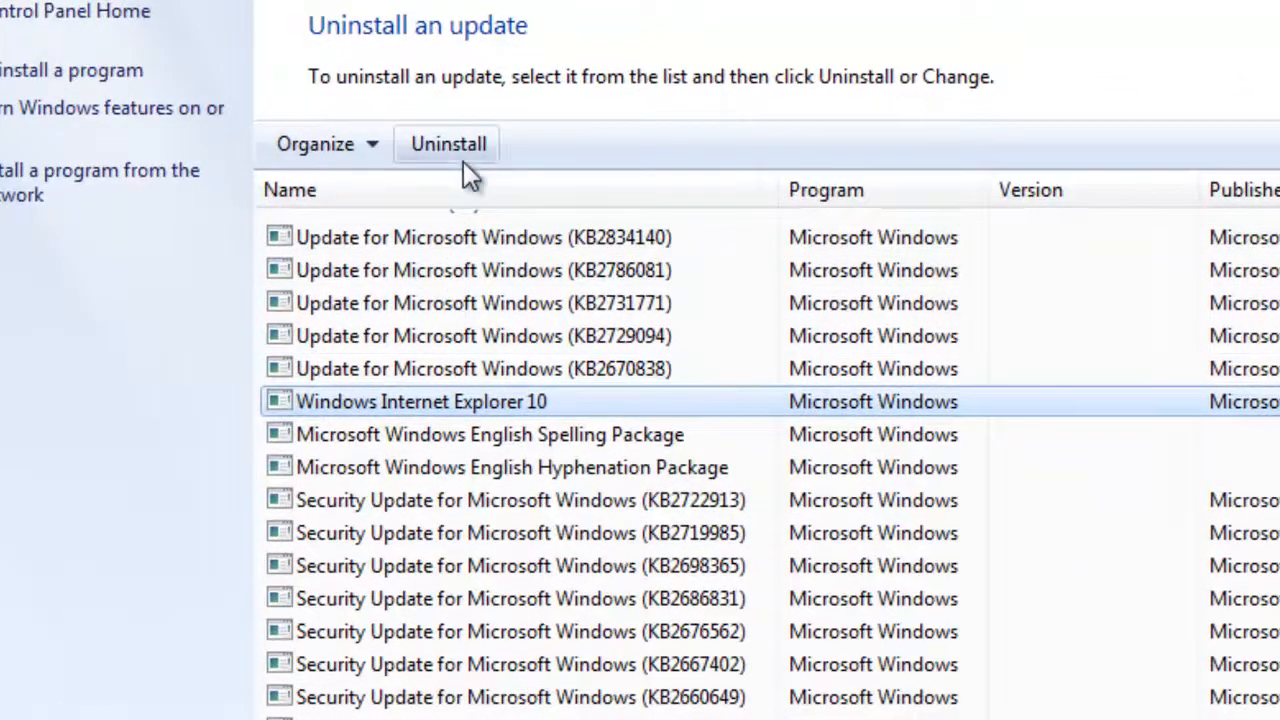
Uninstall the Windows Internet Explorer 10 update and confirm with Yes
{"action": "left_click", "coordinate": [448, 144]}
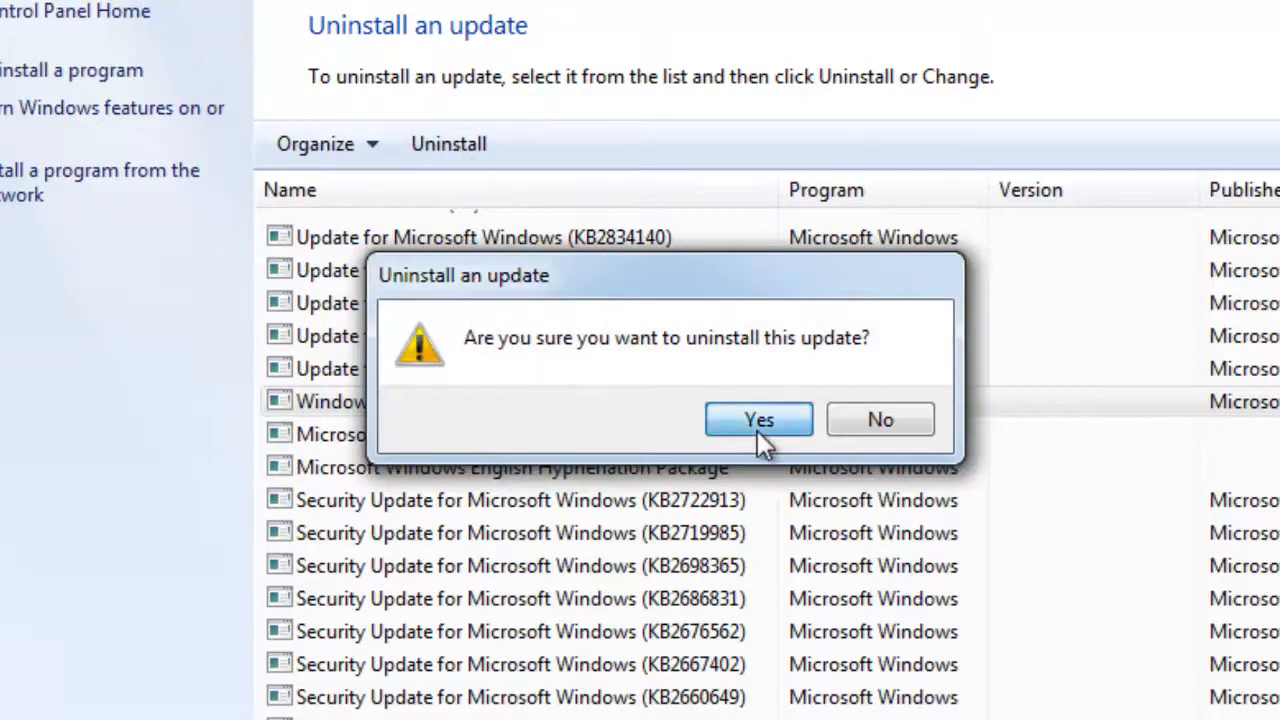
{"action": "left_click", "coordinate": [758, 420]}
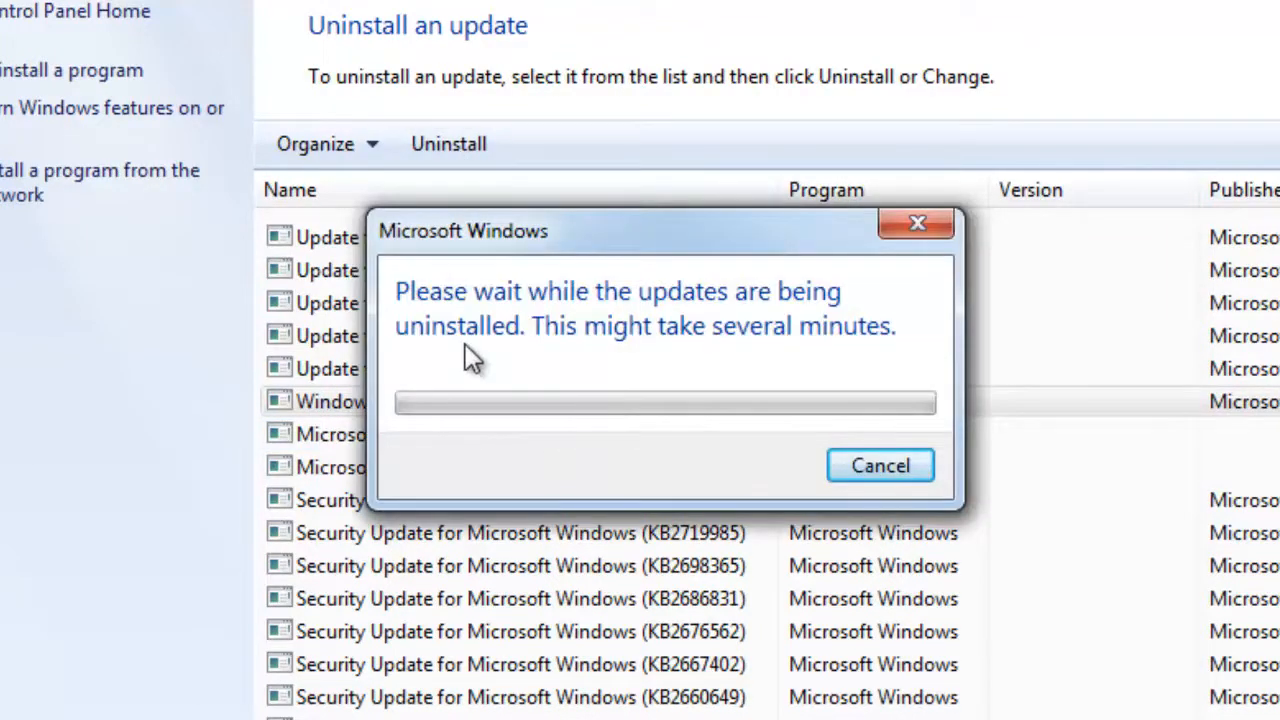